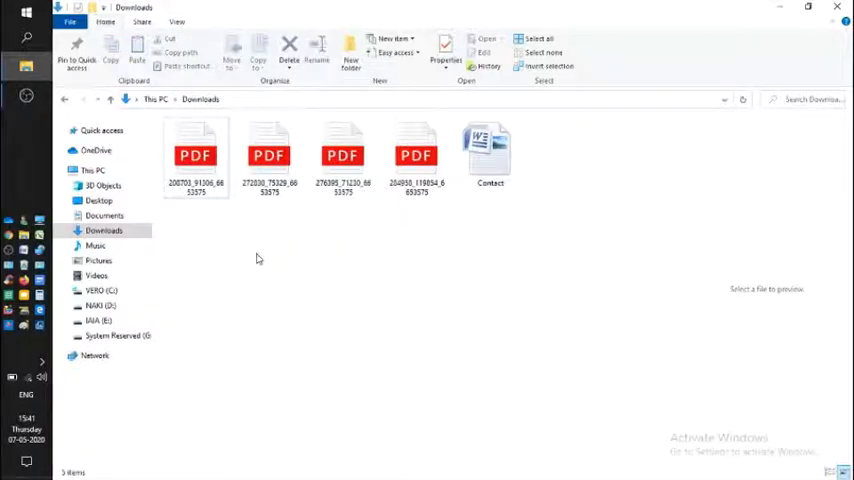
{"action": "mouse_move", "coordinate": [459, 252]}
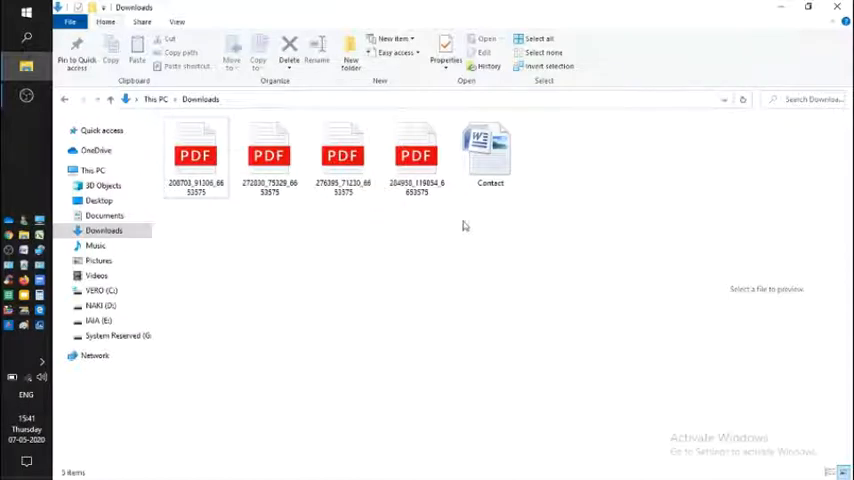
{"action": "mouse_move", "coordinate": [443, 211]}
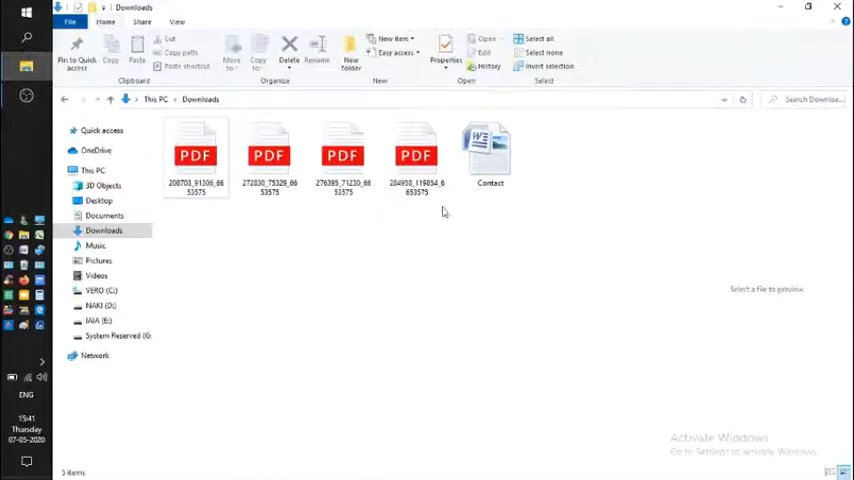
Step: Select the Contact Word document in Downloads to preview its Name/Phone table
{"action": "left_click", "coordinate": [415, 155]}
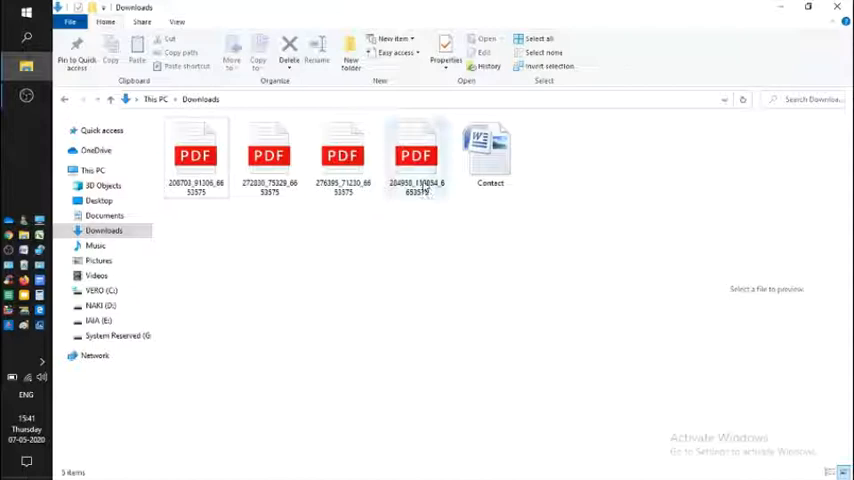
{"action": "mouse_move", "coordinate": [415, 160]}
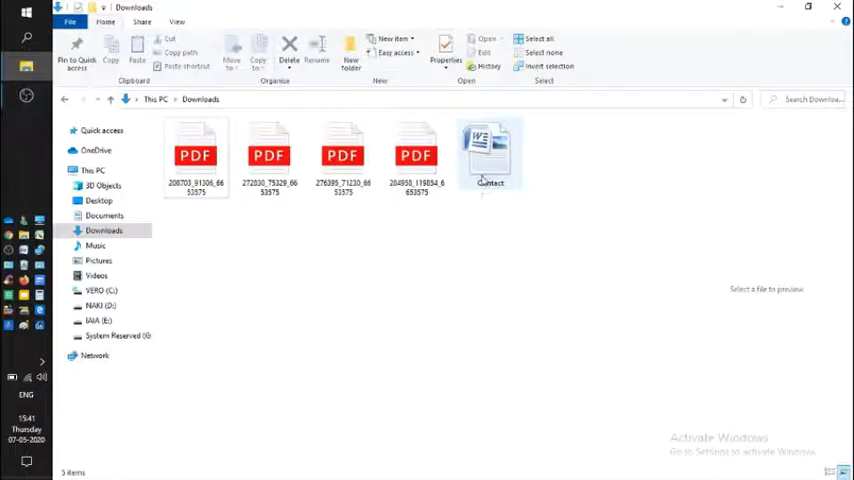
{"action": "left_click", "coordinate": [490, 155]}
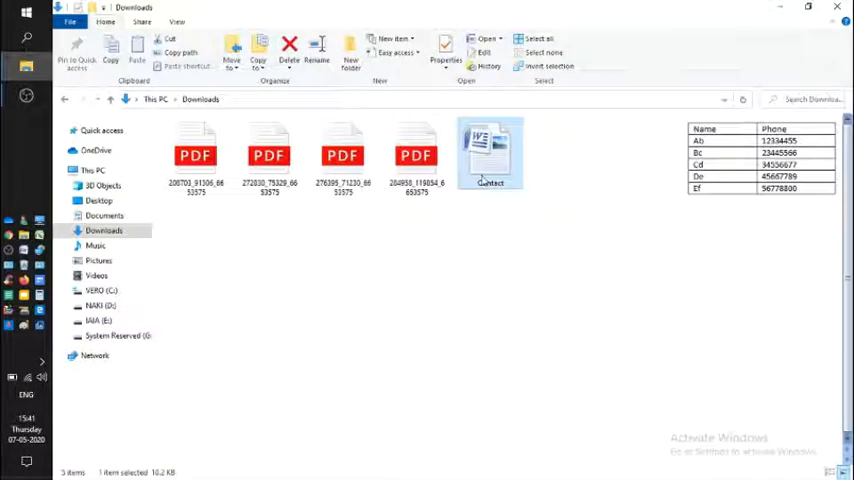
Step: Open the Contact document in Word and select its entire Name and Phone table
{"action": "double_click", "coordinate": [490, 150]}
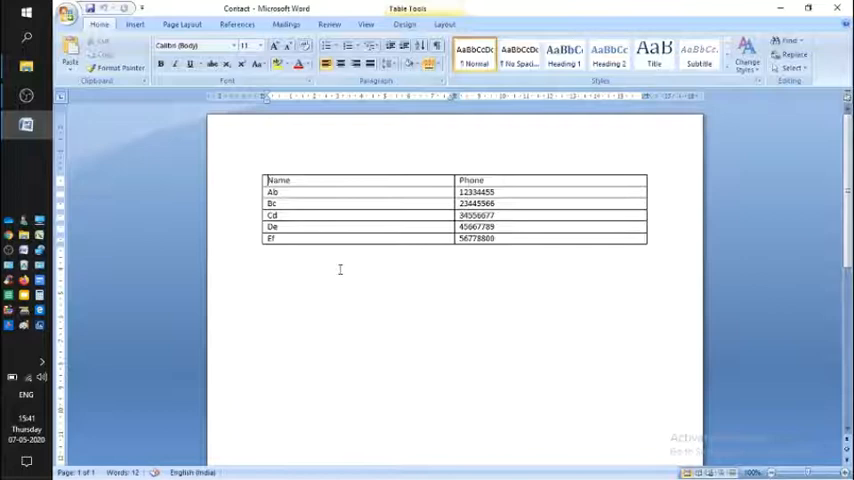
{"action": "left_click", "coordinate": [258, 170]}
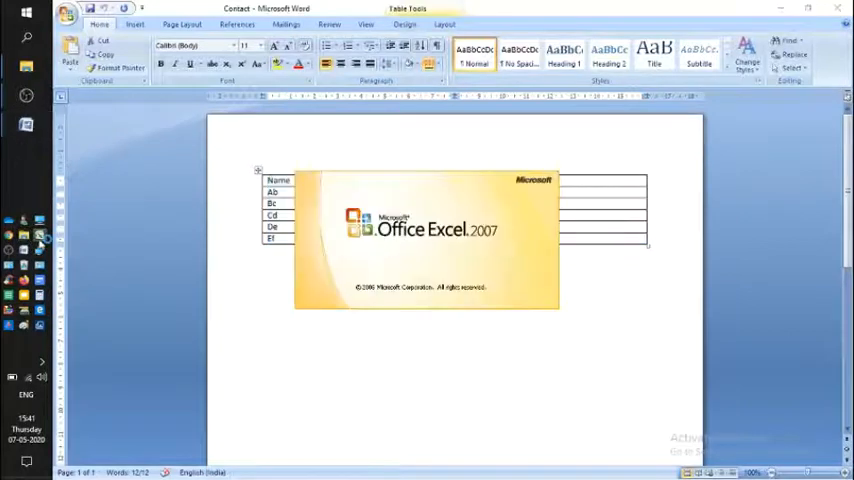
Step: Paste the Word table into Excel's Book1 at A1, names in column A, phones in B
{"action": "left_click", "coordinate": [39, 237]}
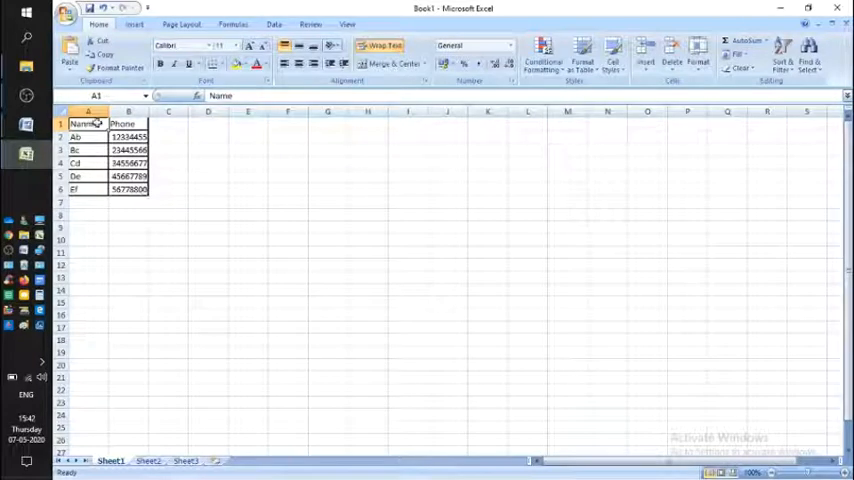
{"action": "left_click", "coordinate": [128, 123]}
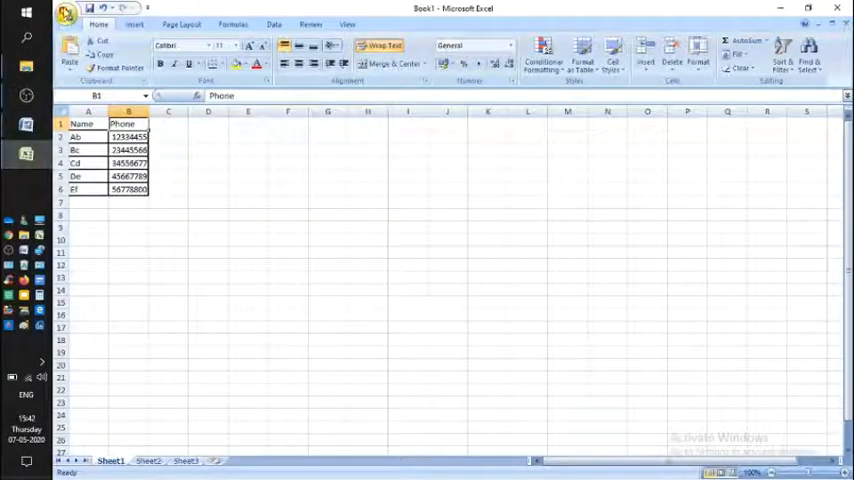
Step: Save the active sheet as Book1 in CSV (Comma delimited) format, replacing the existing file
{"action": "left_click", "coordinate": [65, 11]}
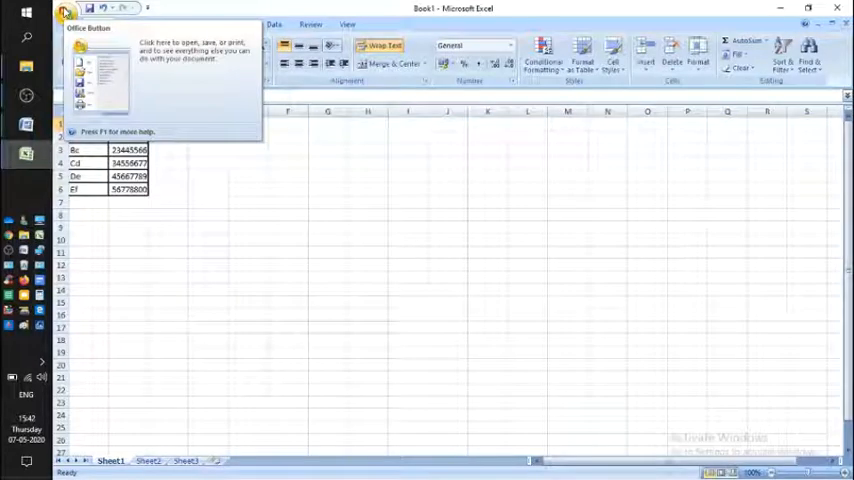
{"action": "left_click", "coordinate": [66, 12]}
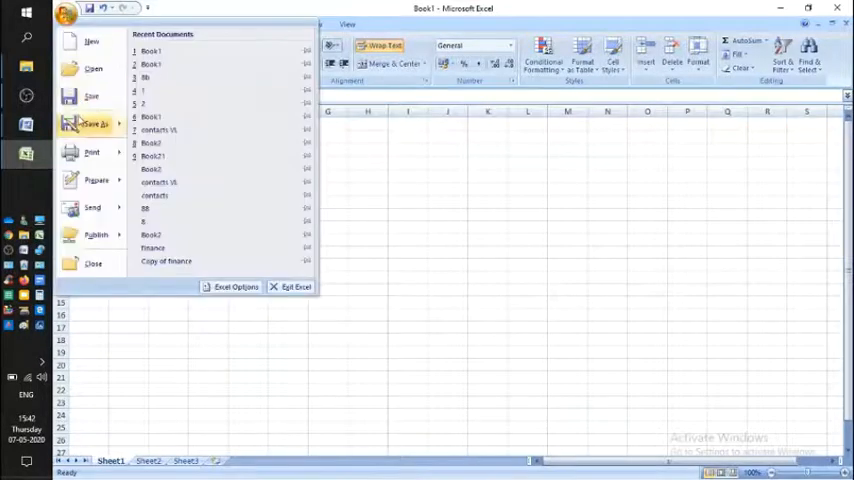
{"action": "left_click", "coordinate": [96, 123]}
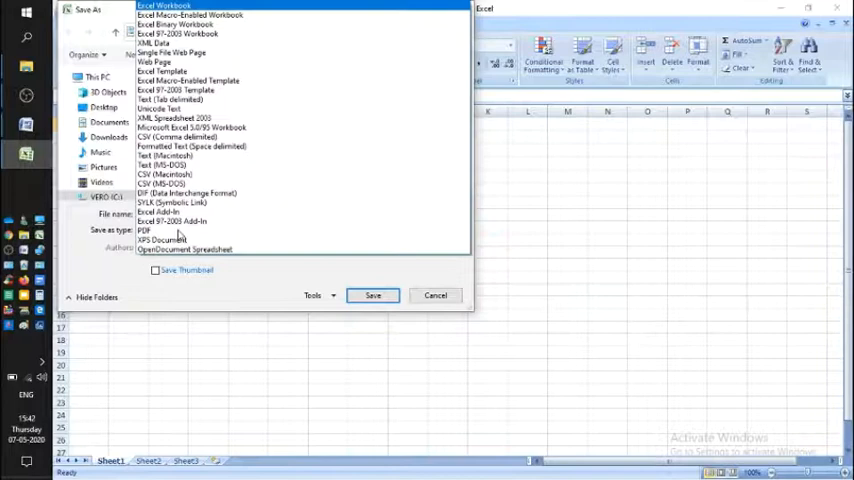
{"action": "left_click", "coordinate": [178, 137]}
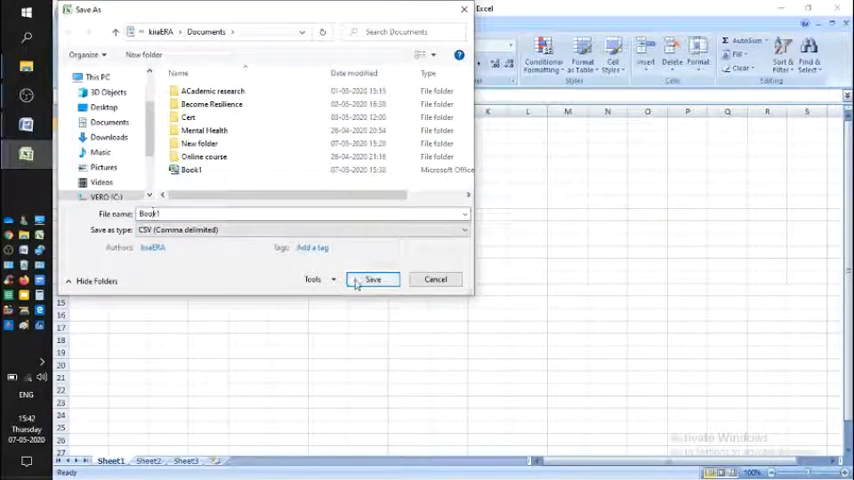
{"action": "left_click", "coordinate": [372, 279]}
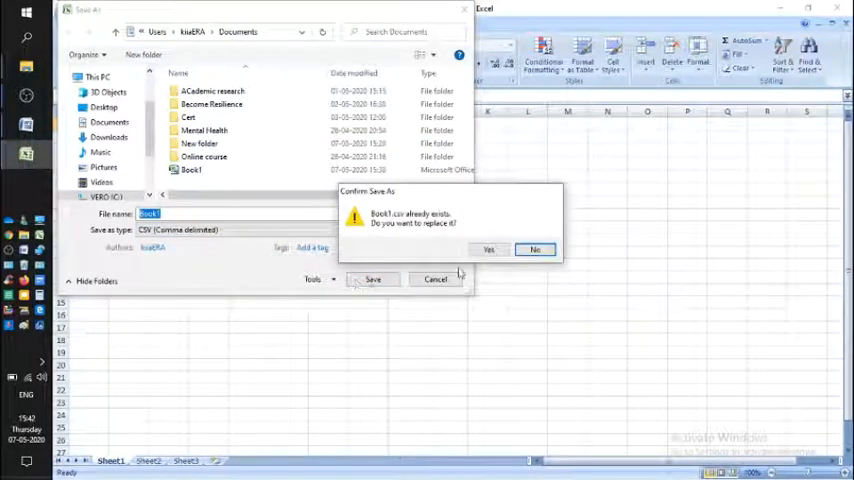
{"action": "left_click", "coordinate": [488, 249]}
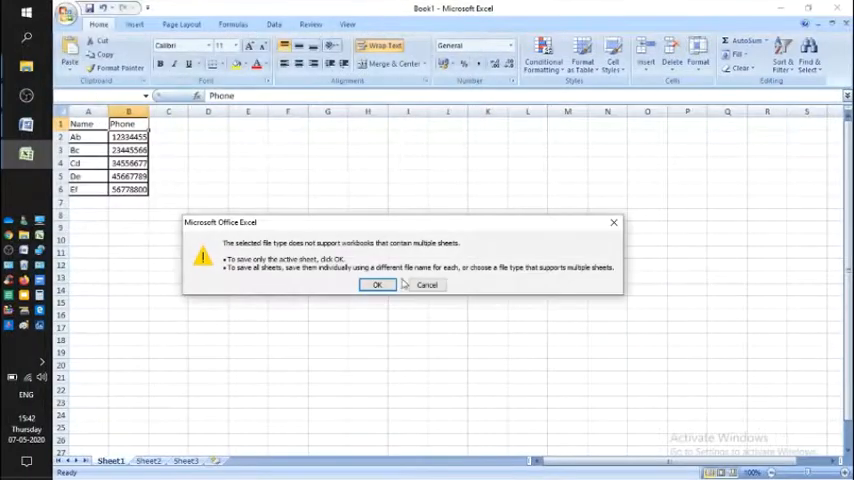
{"action": "left_click", "coordinate": [377, 285]}
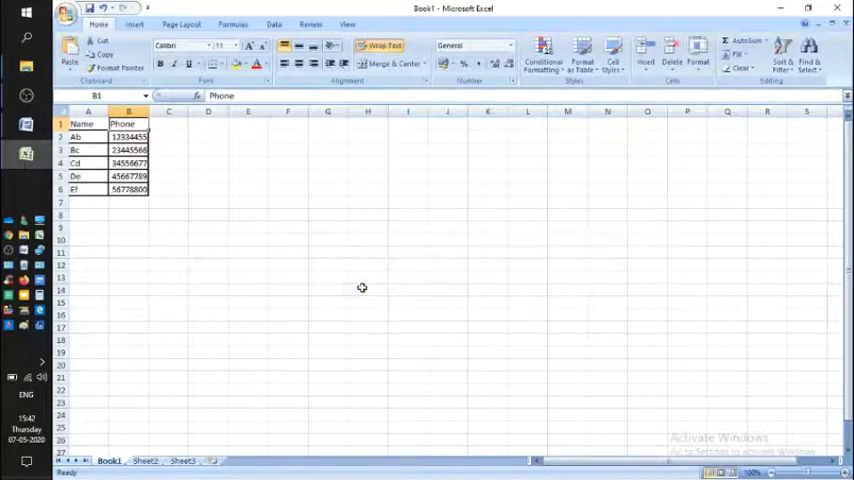
{"action": "mouse_move", "coordinate": [200, 239]}
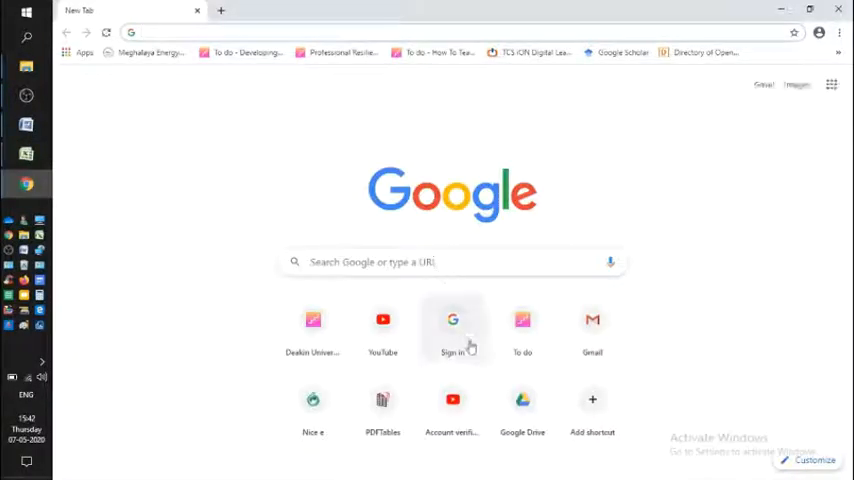
{"action": "mouse_move", "coordinate": [452, 330]}
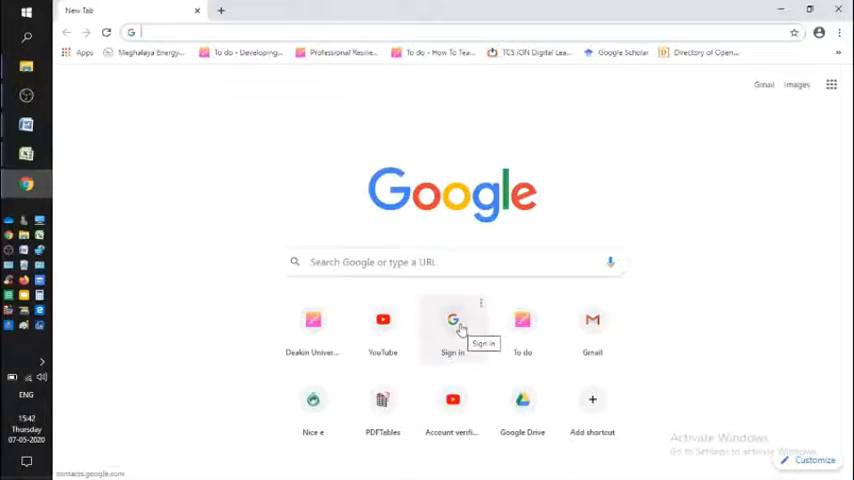
Step: Open contacts.google.com and sign in with the saved Google account and password
{"action": "left_click", "coordinate": [452, 320]}
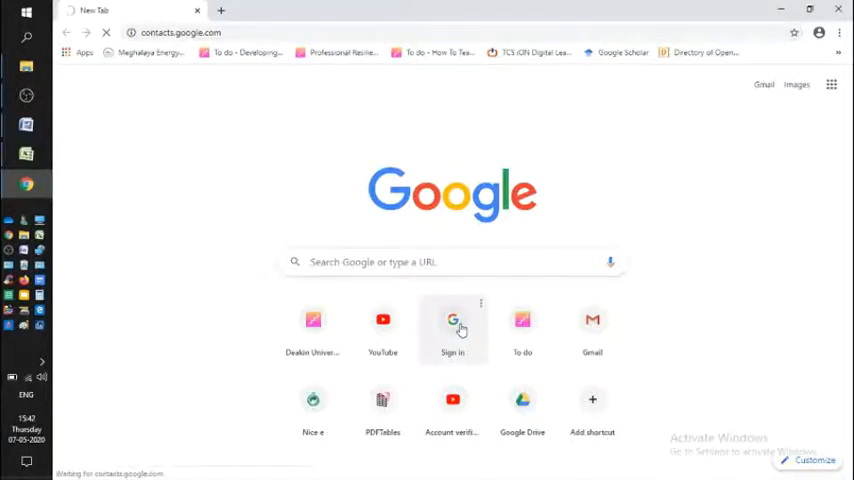
{"action": "left_click", "coordinate": [452, 327]}
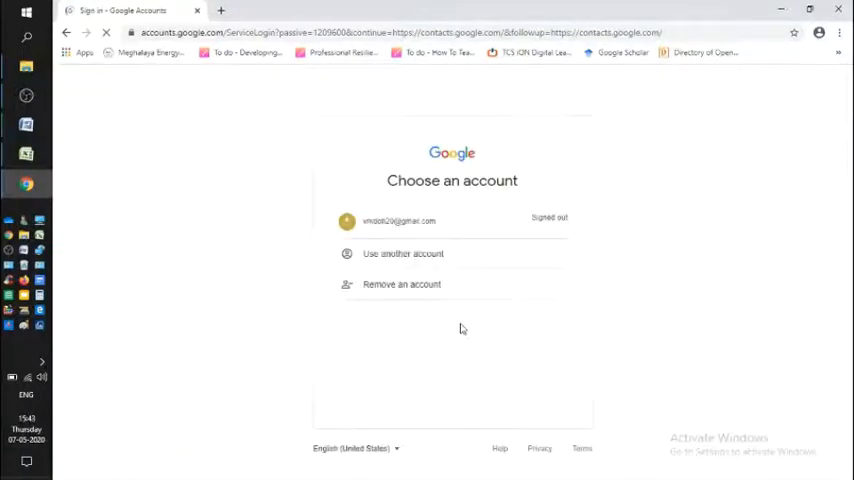
{"action": "left_click", "coordinate": [400, 221]}
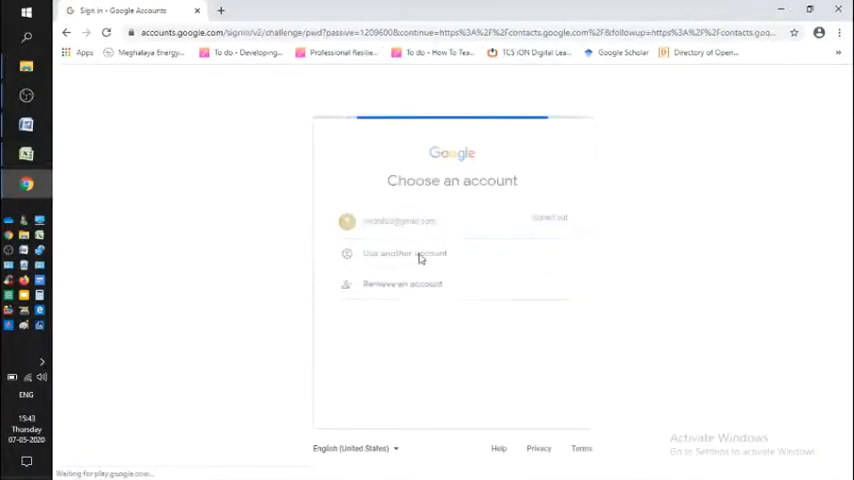
{"action": "left_click", "coordinate": [405, 253]}
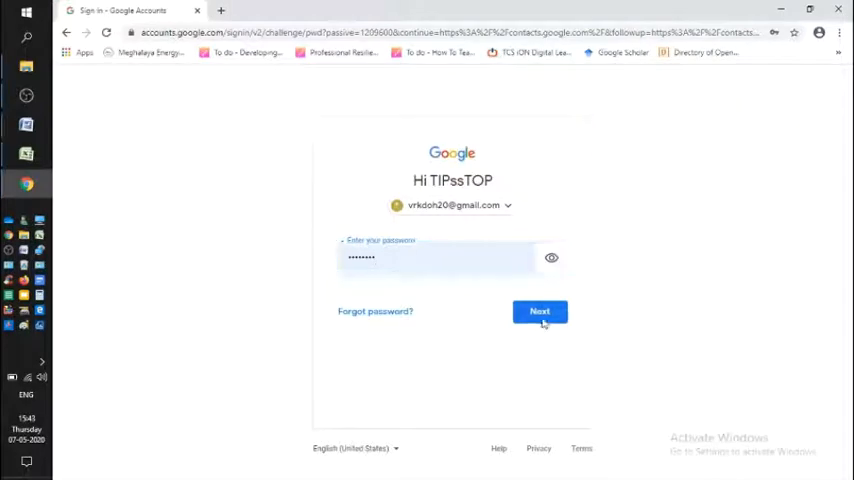
{"action": "left_click", "coordinate": [540, 311]}
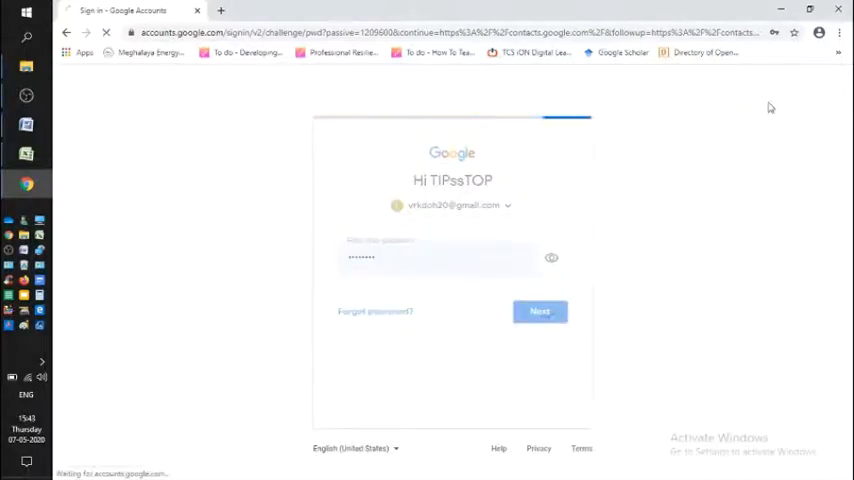
{"action": "left_click", "coordinate": [540, 311]}
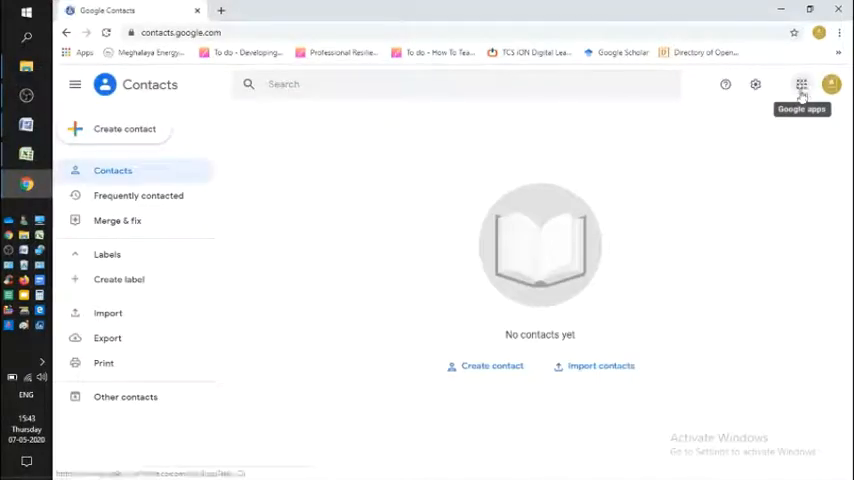
Step: Open Contacts in a new tab from the Google apps grid
{"action": "left_click", "coordinate": [801, 84]}
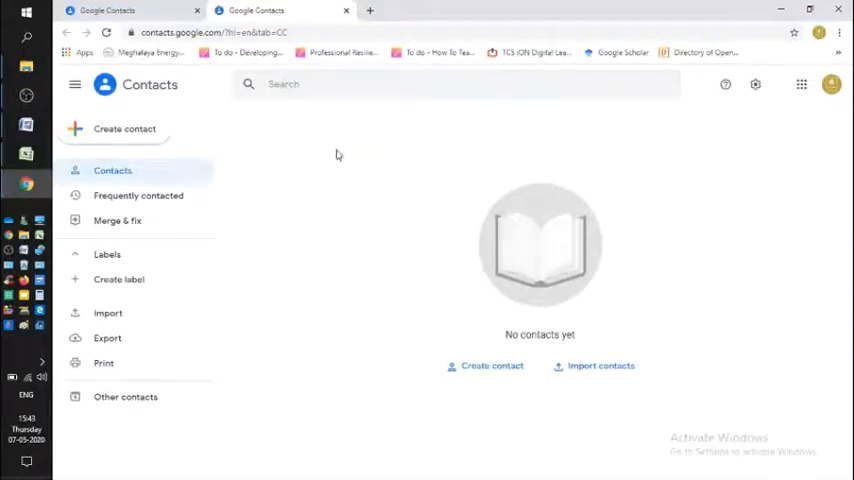
{"action": "mouse_move", "coordinate": [600, 185]}
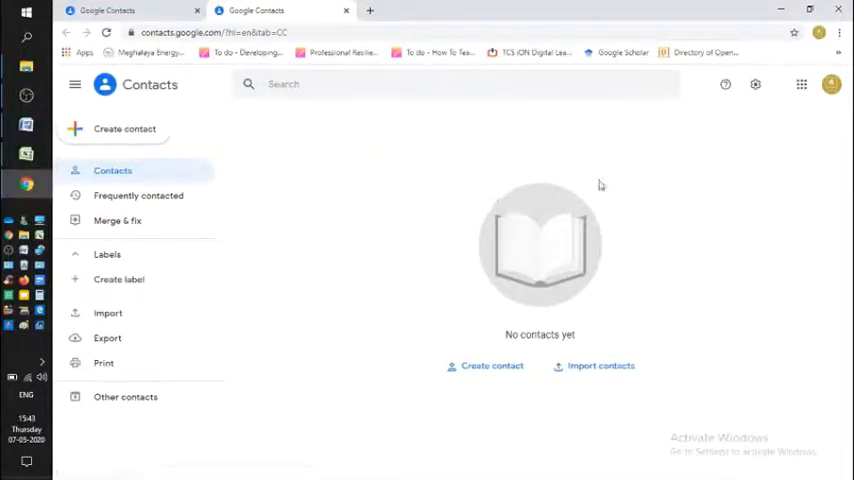
{"action": "mouse_move", "coordinate": [405, 268]}
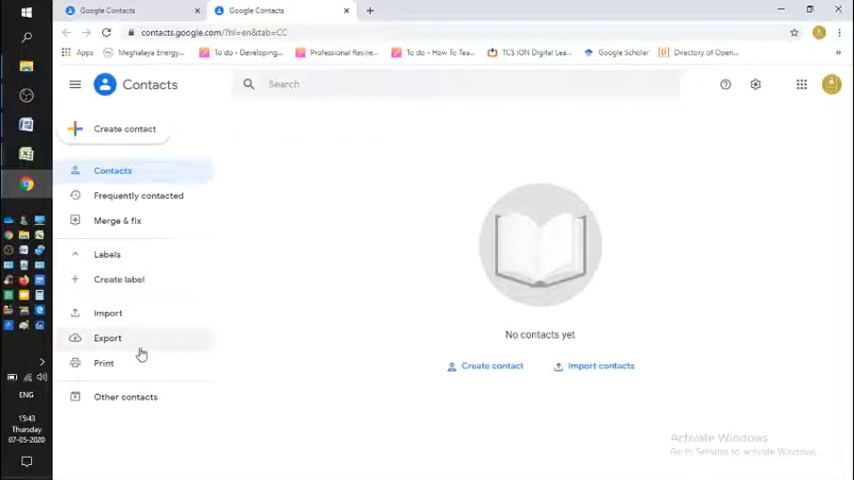
Step: Import Book1.csv, adding contacts Ab through Ef under the Imported on 5/7 label
{"action": "left_click", "coordinate": [107, 313]}
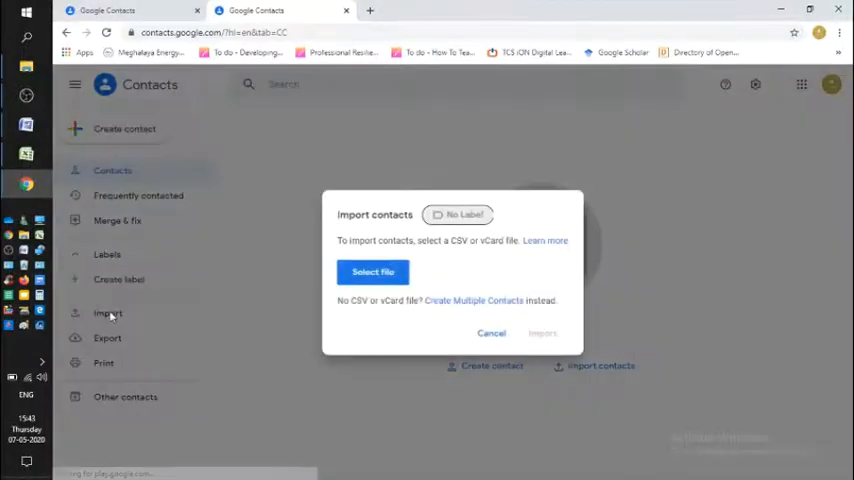
{"action": "left_click", "coordinate": [372, 271]}
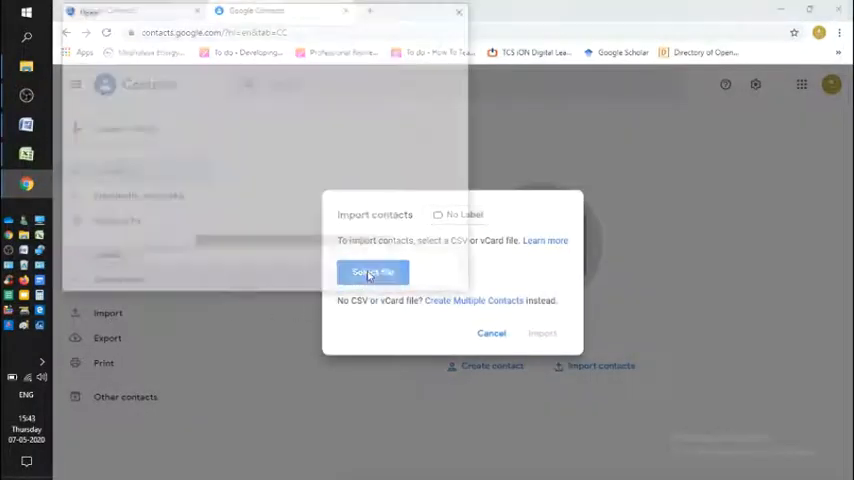
{"action": "left_click", "coordinate": [372, 272]}
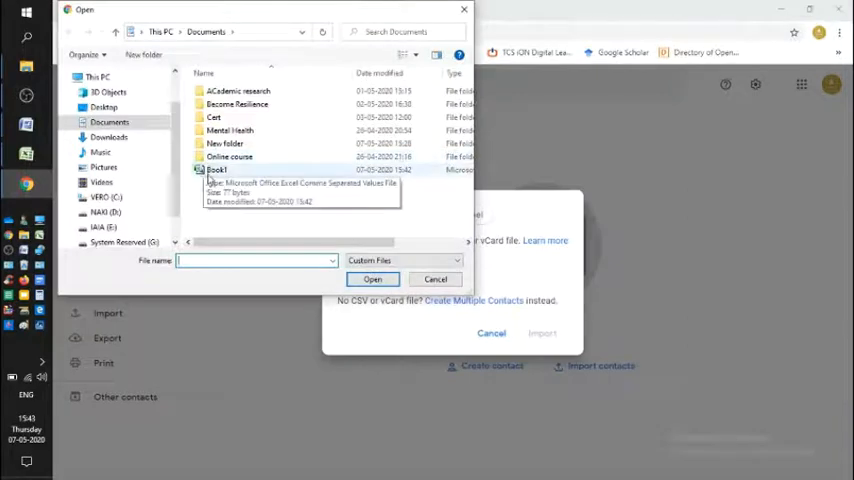
{"action": "left_click", "coordinate": [217, 169]}
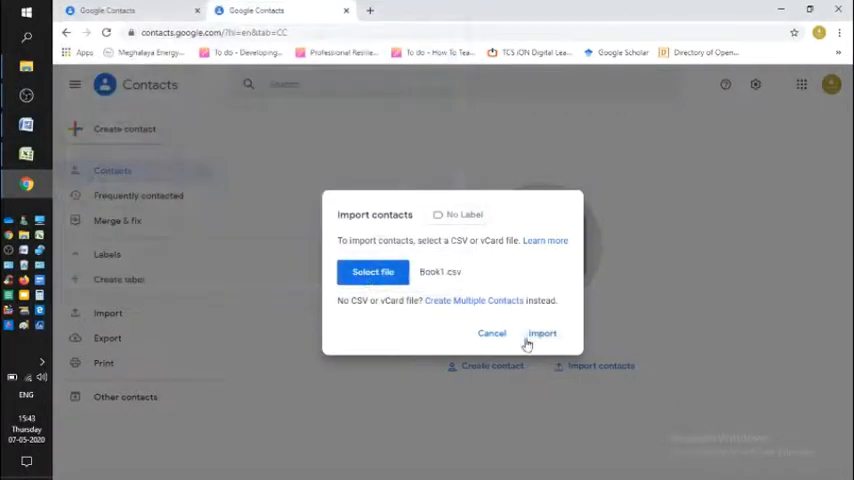
{"action": "left_click", "coordinate": [542, 333]}
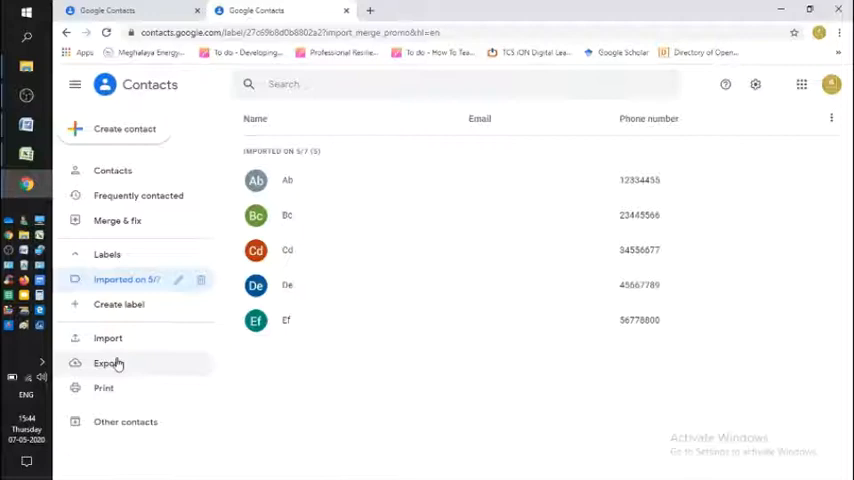
Step: Export the contacts in vCard (iOS) format and show contacts.vcf in Downloads
{"action": "left_click", "coordinate": [107, 363]}
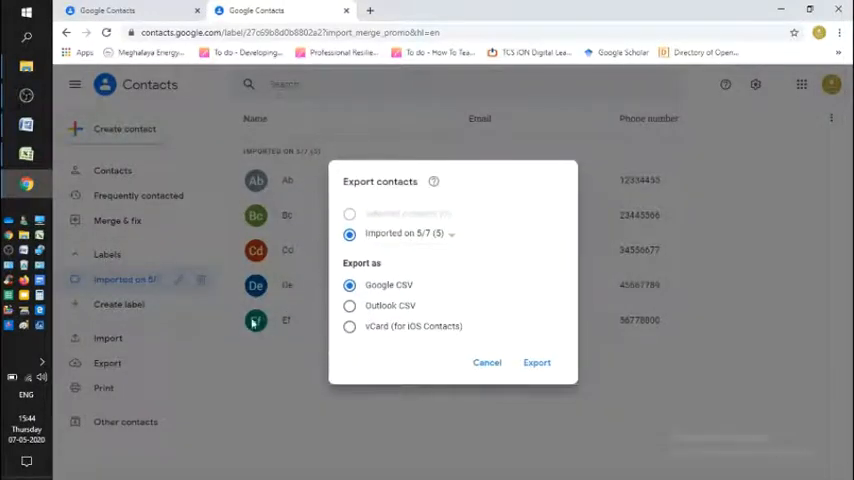
{"action": "mouse_move", "coordinate": [360, 355]}
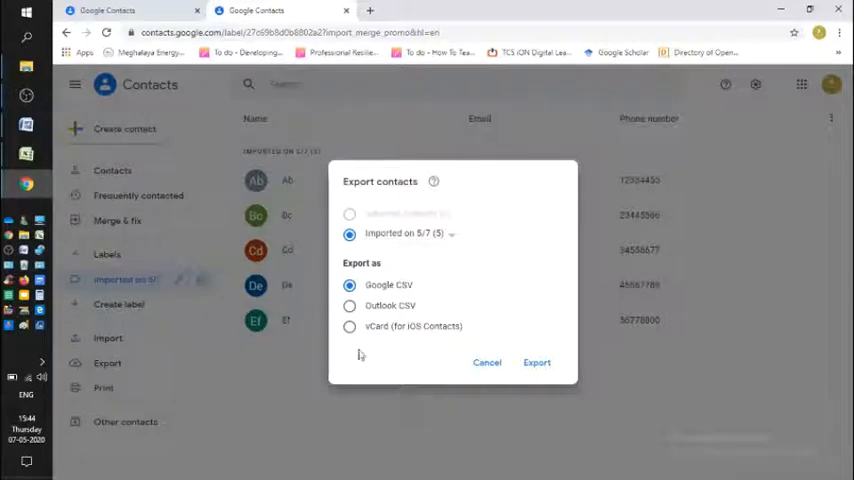
{"action": "left_click", "coordinate": [349, 326]}
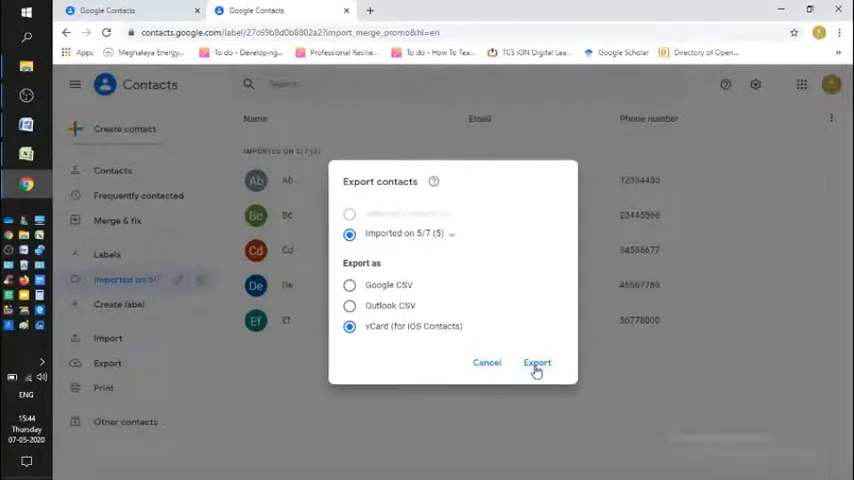
{"action": "left_click", "coordinate": [537, 362]}
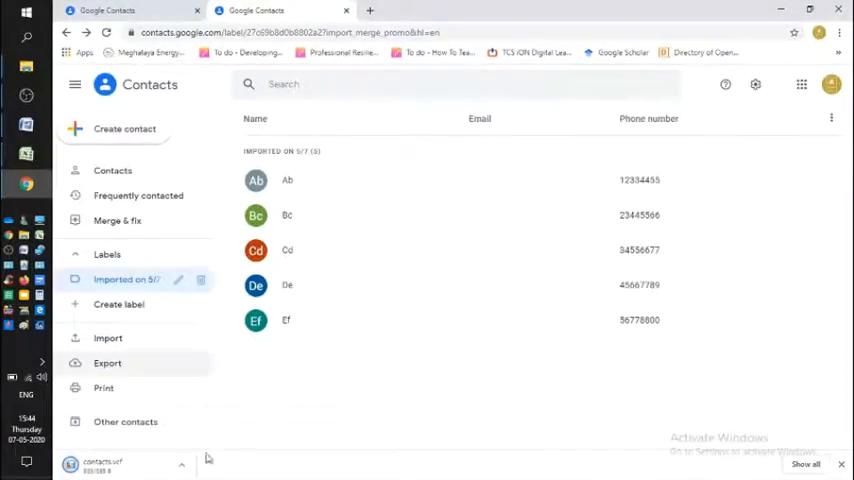
{"action": "left_click", "coordinate": [182, 466]}
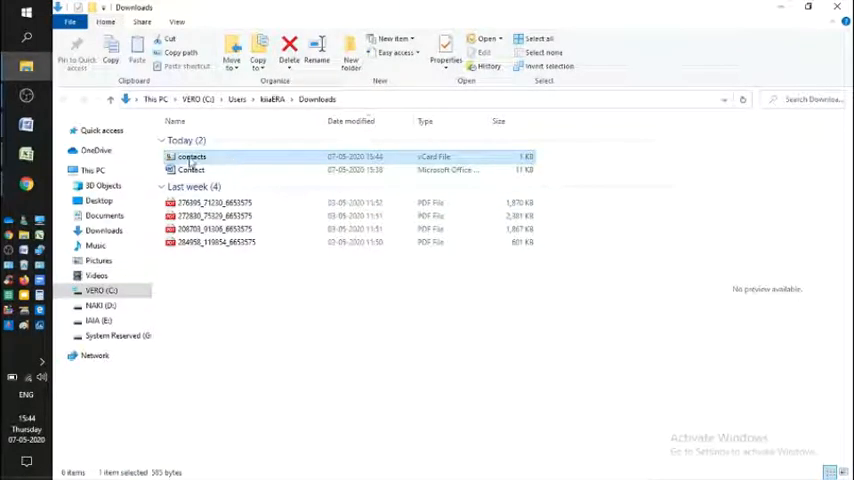
{"action": "mouse_move", "coordinate": [192, 159]}
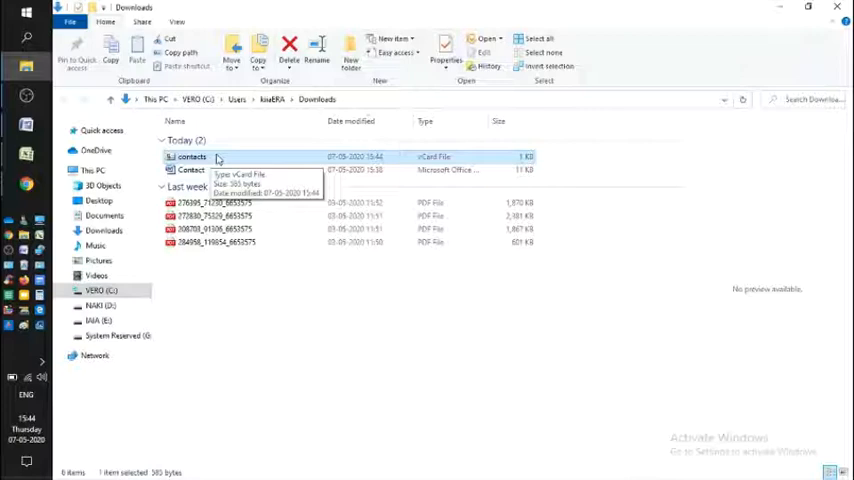
{"action": "mouse_move", "coordinate": [210, 272]}
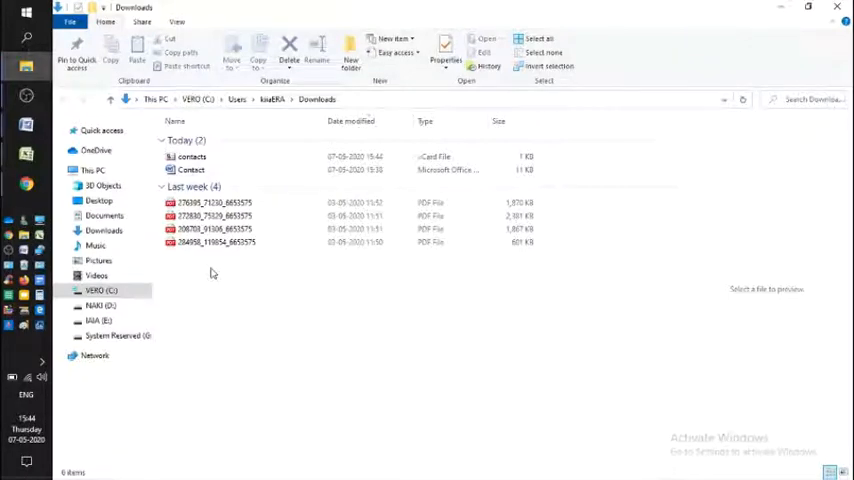
{"action": "left_click", "coordinate": [190, 157]}
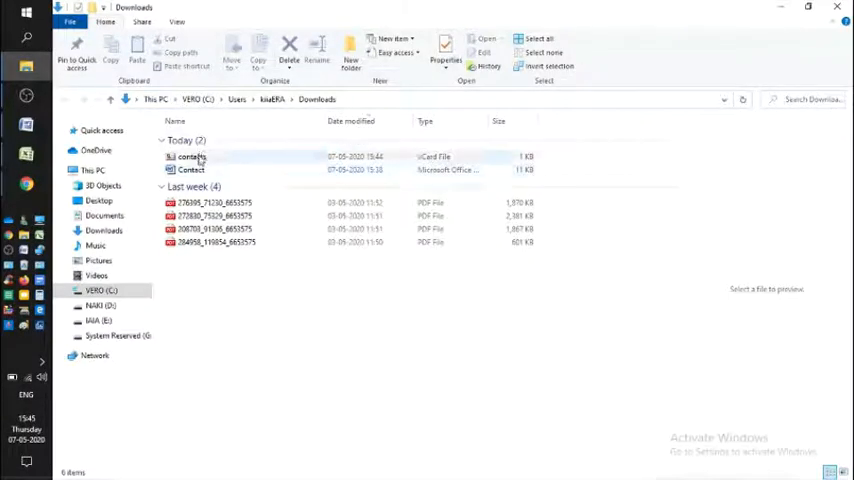
{"action": "left_click", "coordinate": [191, 157]}
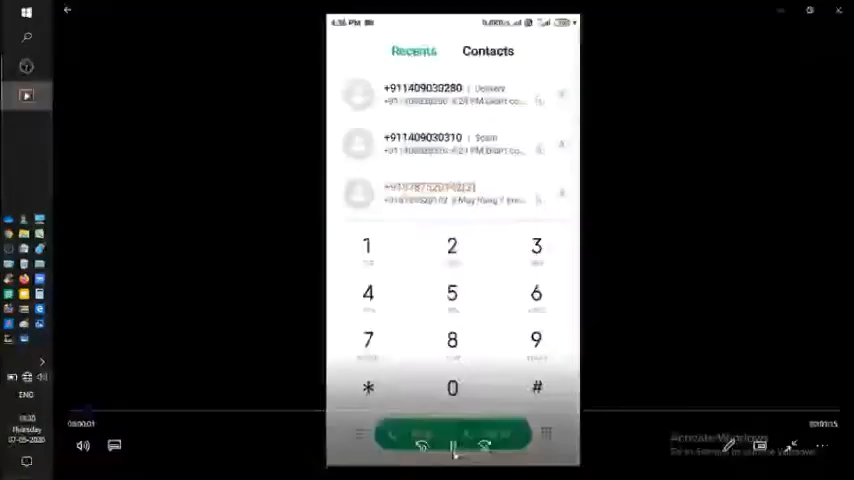
Step: Play the phone screen recording up to the phone's Contacts list
{"action": "left_click", "coordinate": [488, 51]}
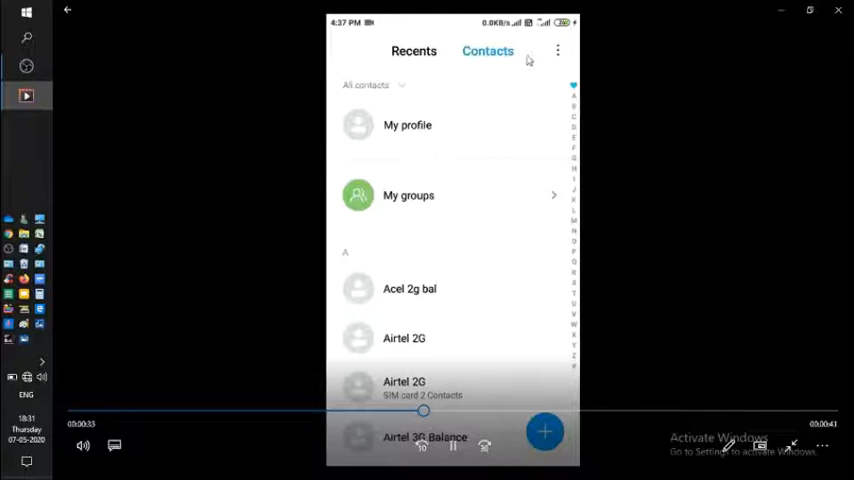
Step: Continue the video through importing one vCard file until contact Ab shows 1-233-4455
{"action": "left_click", "coordinate": [557, 51]}
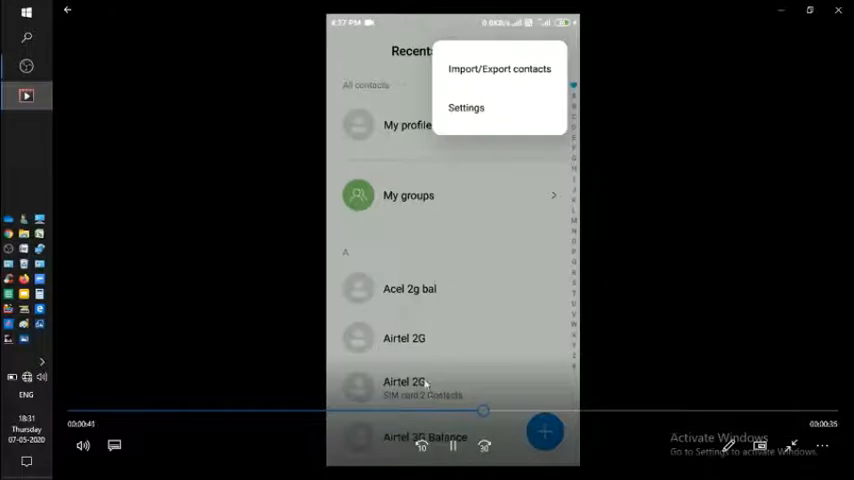
{"action": "left_click", "coordinate": [499, 68]}
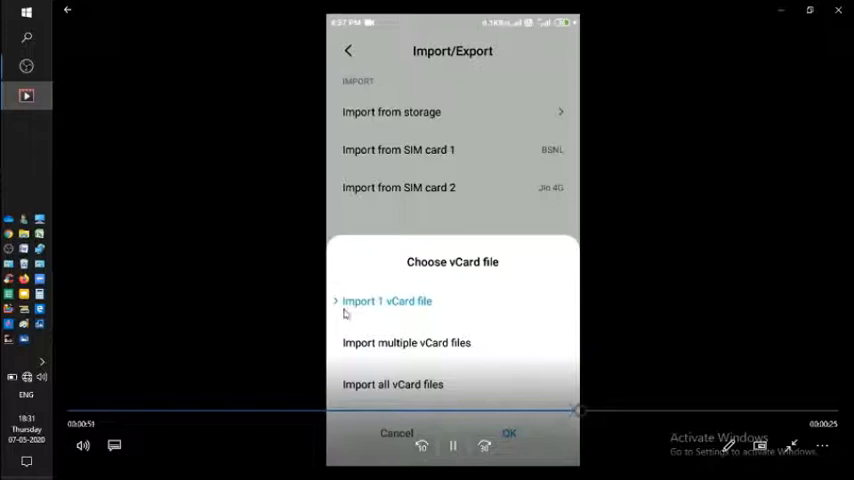
{"action": "left_click", "coordinate": [387, 301]}
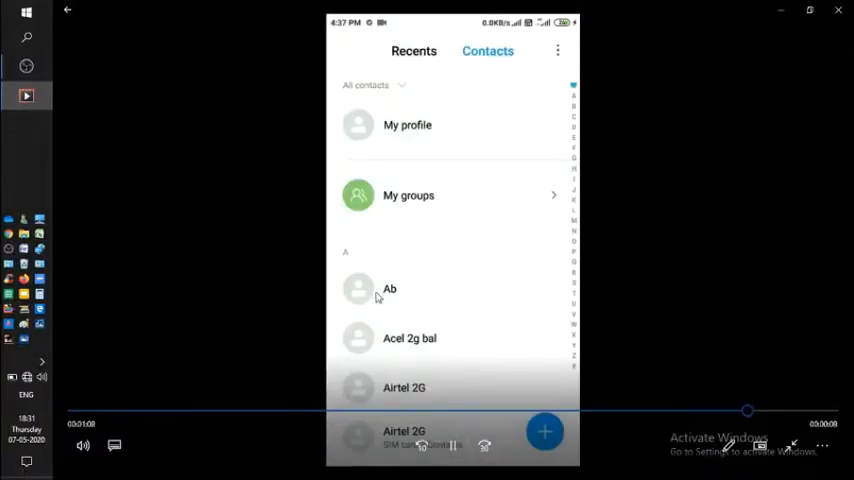
{"action": "left_click", "coordinate": [389, 288]}
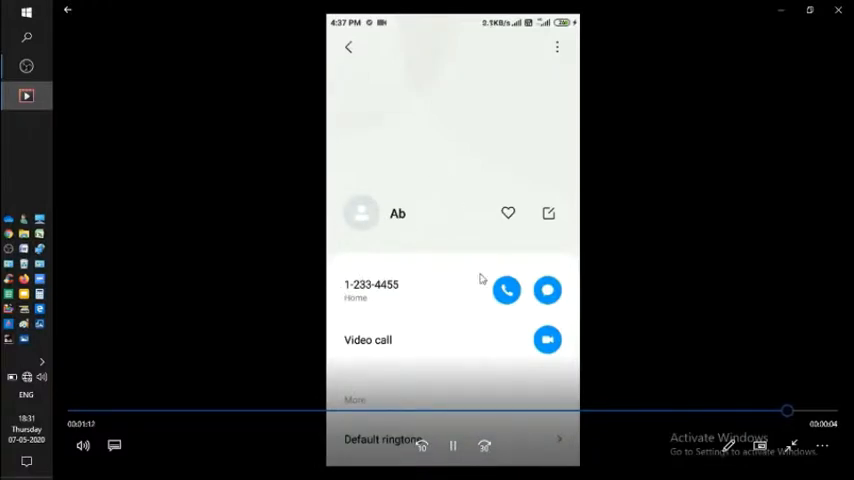
{"action": "left_click", "coordinate": [348, 47]}
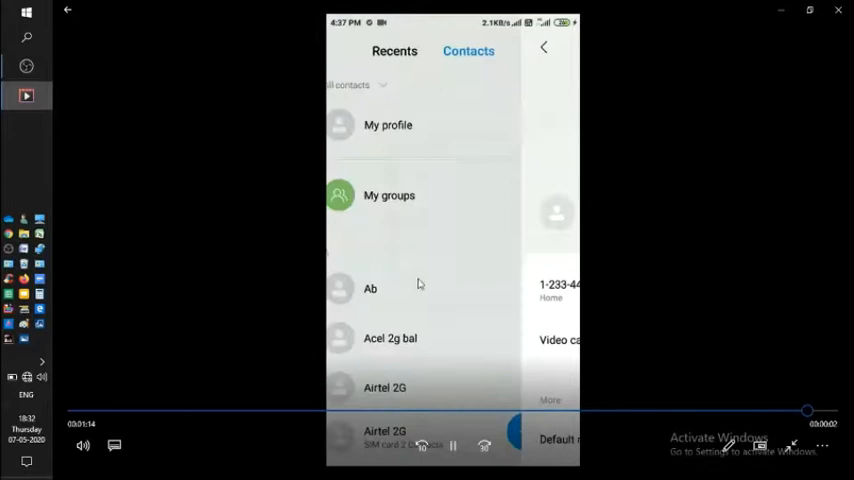